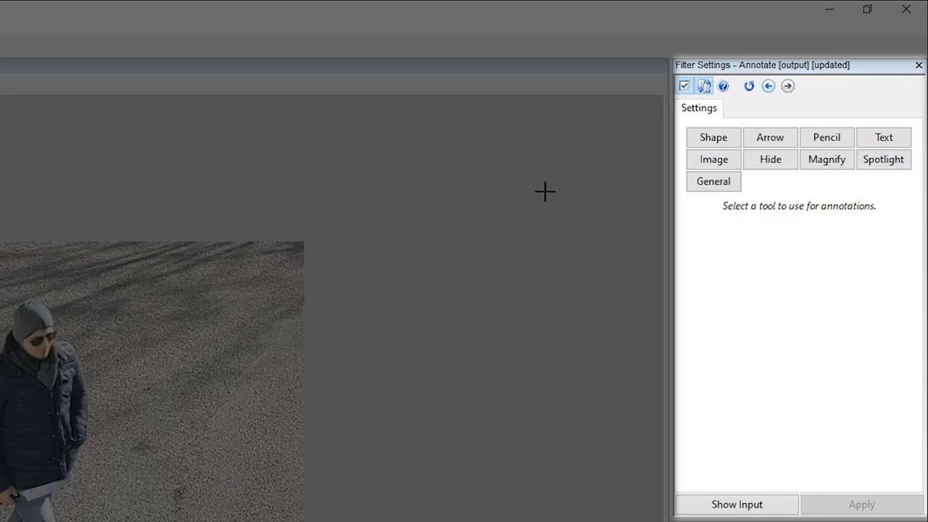
pyautogui.moveTo(821, 172)
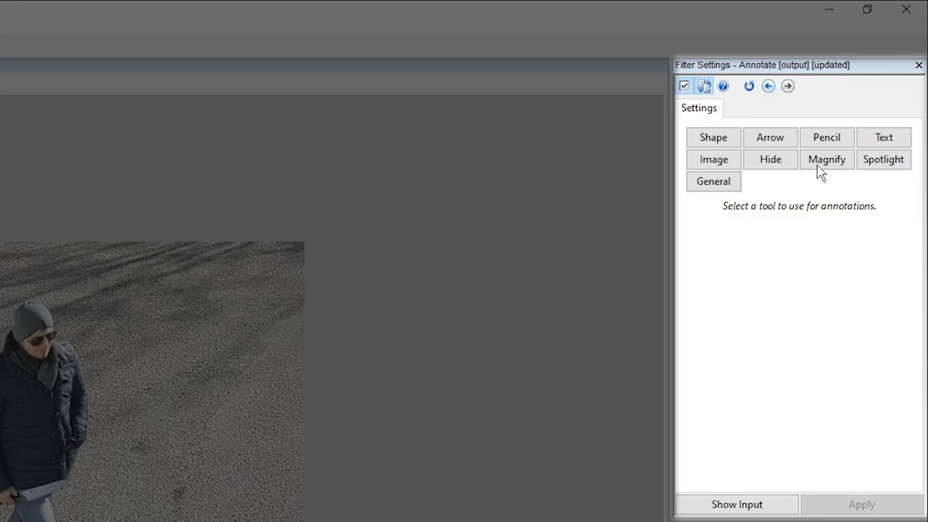
# Add a Magnify annotation of the man's face and drag the 2x inset to the lower right
pyautogui.click(827, 158)
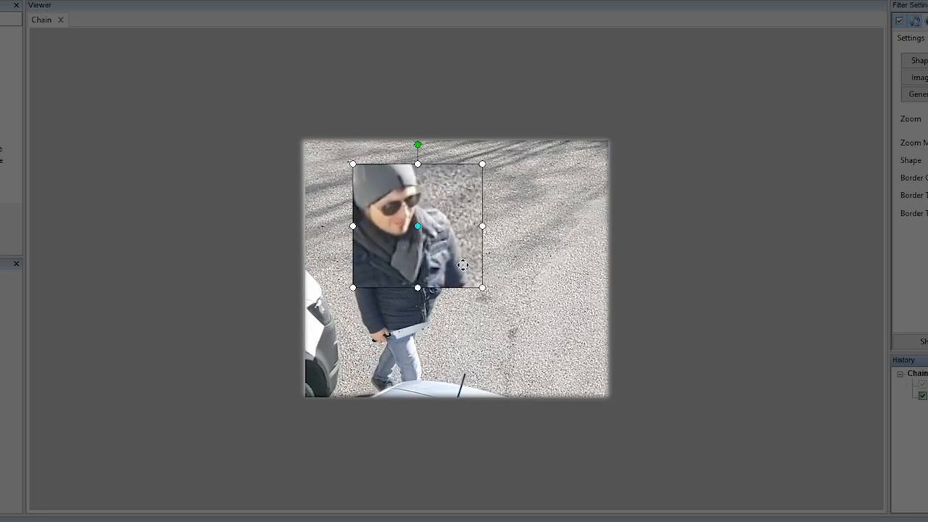
pyautogui.moveTo(417, 226); pyautogui.dragTo(517, 305)
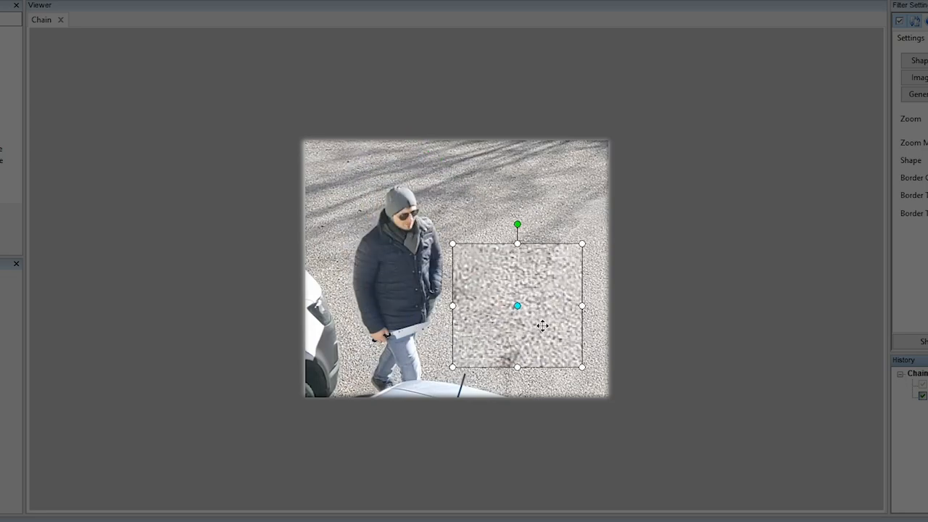
pyautogui.moveTo(518, 304); pyautogui.dragTo(541, 335)
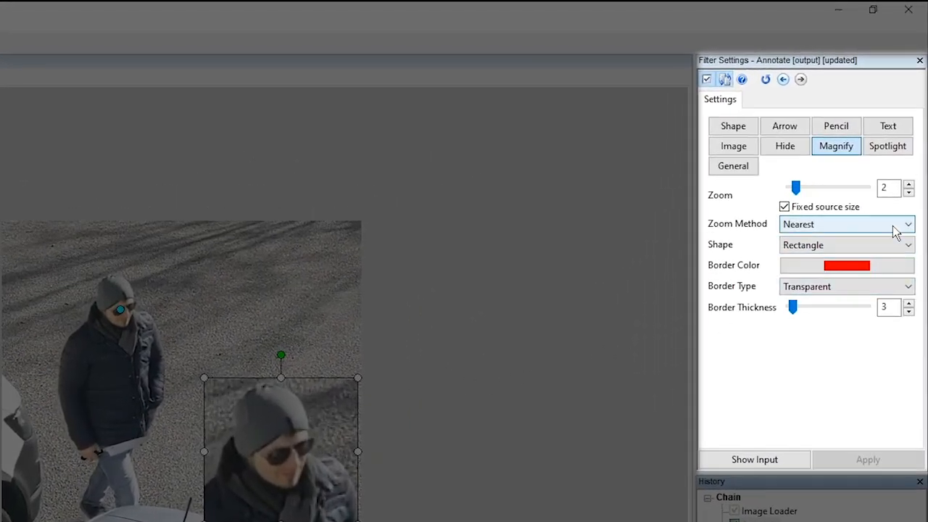
# Set the inset to Bilinear zoom with an orange 'Point to zoomed area (2 lines)' border
pyautogui.click(846, 224)
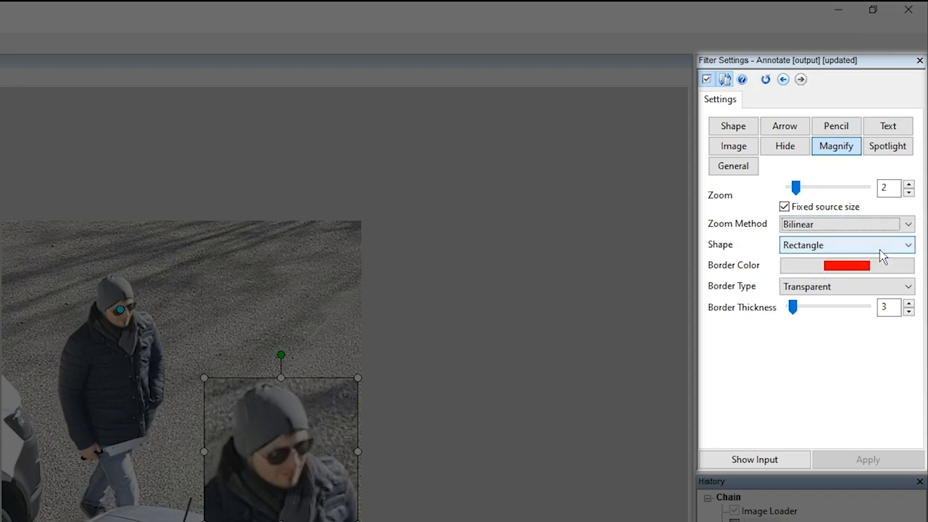
pyautogui.moveTo(848, 286)
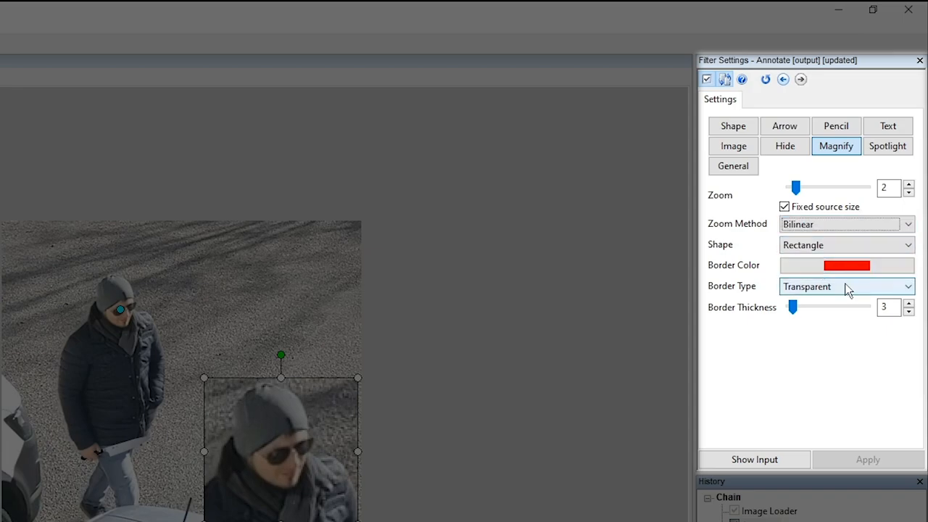
pyautogui.click(846, 286)
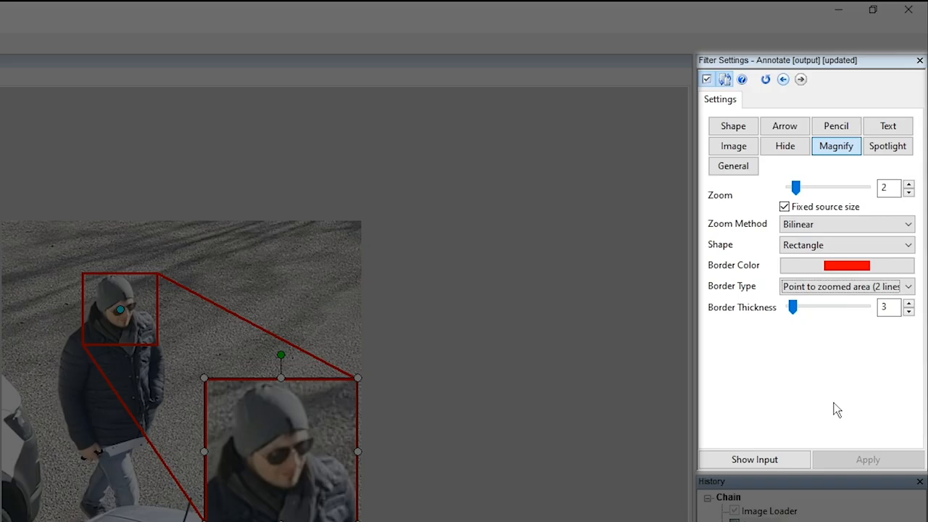
pyautogui.click(847, 265)
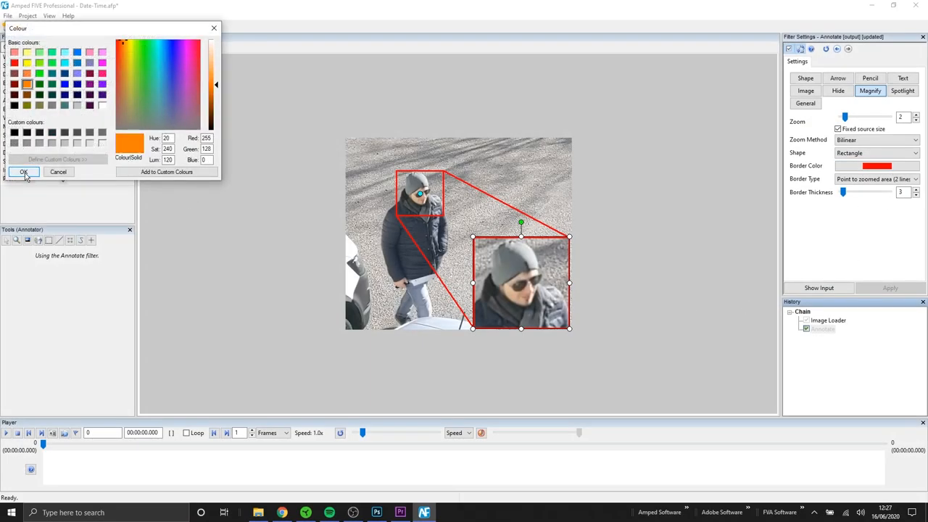
pyautogui.click(23, 172)
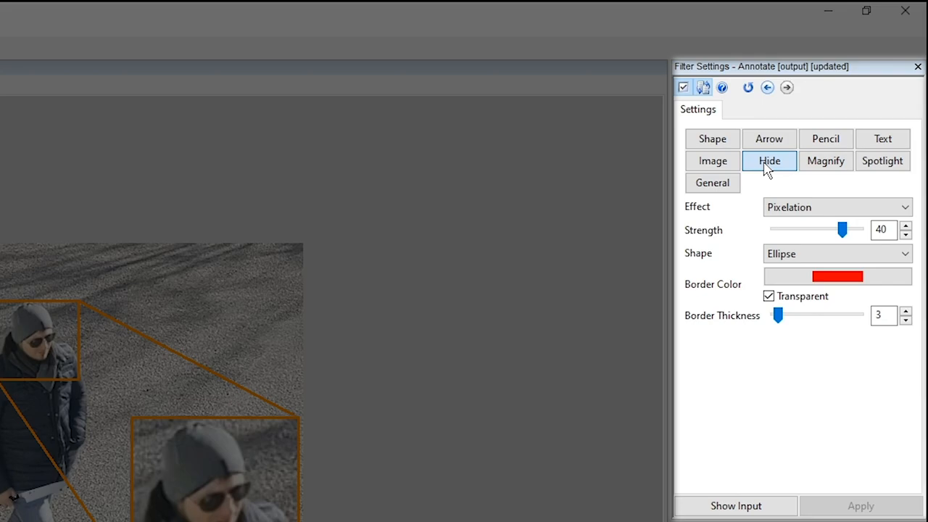
pyautogui.moveTo(778, 220)
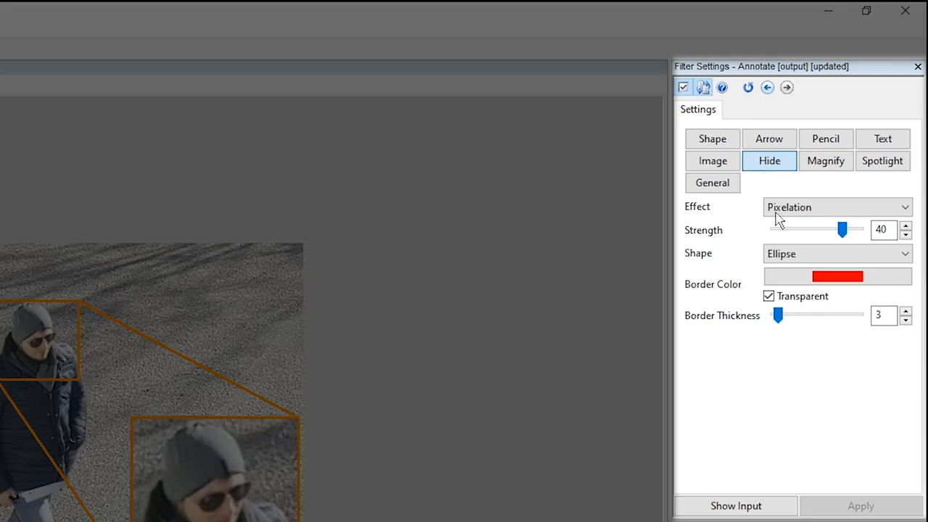
# Check the Hide tool's effects, then switch to the street CCTV Main Video chain
pyautogui.click(837, 206)
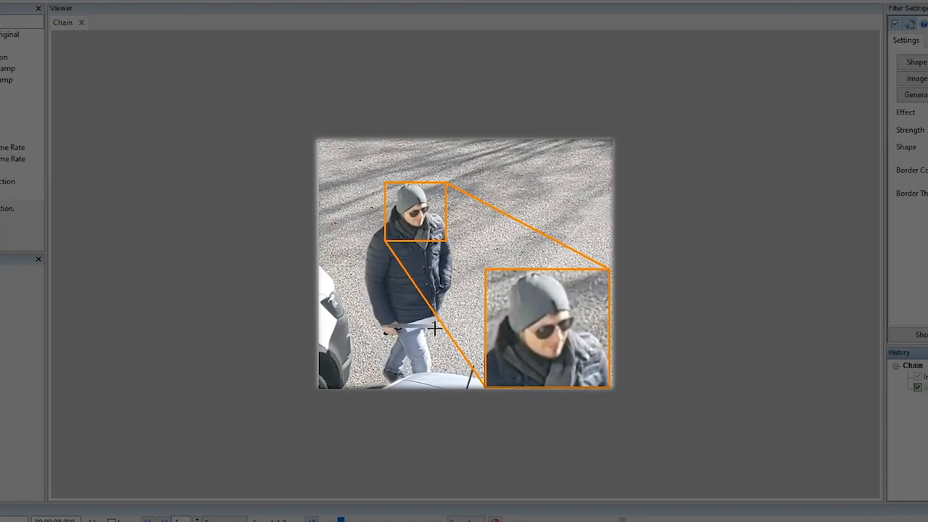
pyautogui.click(435, 328)
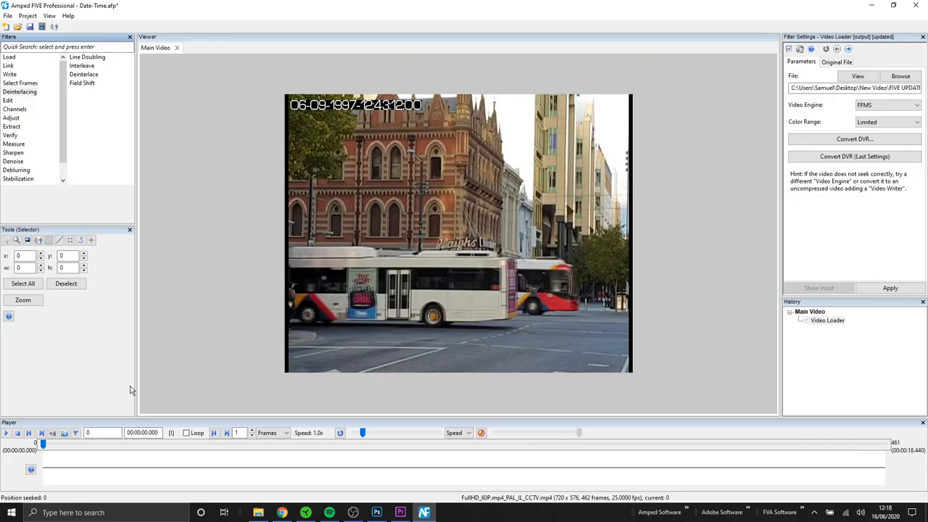
pyautogui.moveTo(252, 349)
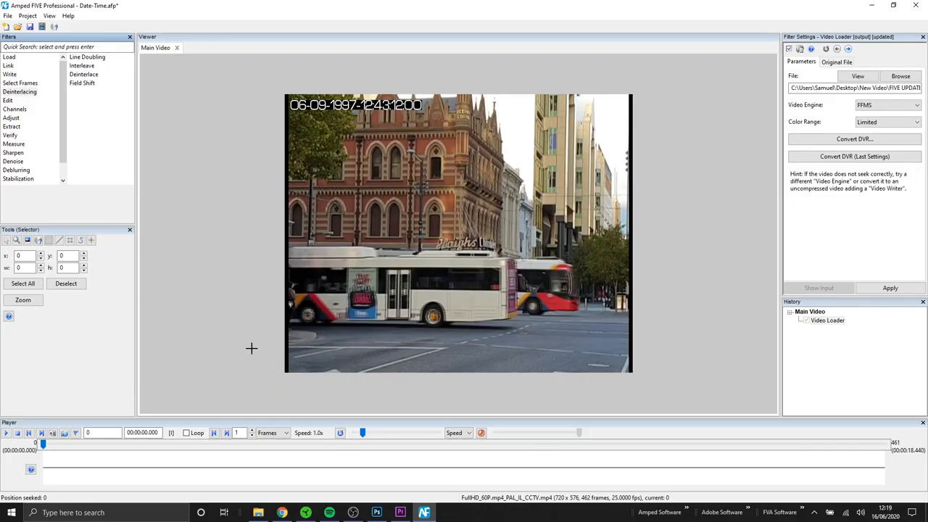
# Seek ahead and add Deinterlace plus 4:3 aspect-ratio correction retaining height
pyautogui.click(6, 433)
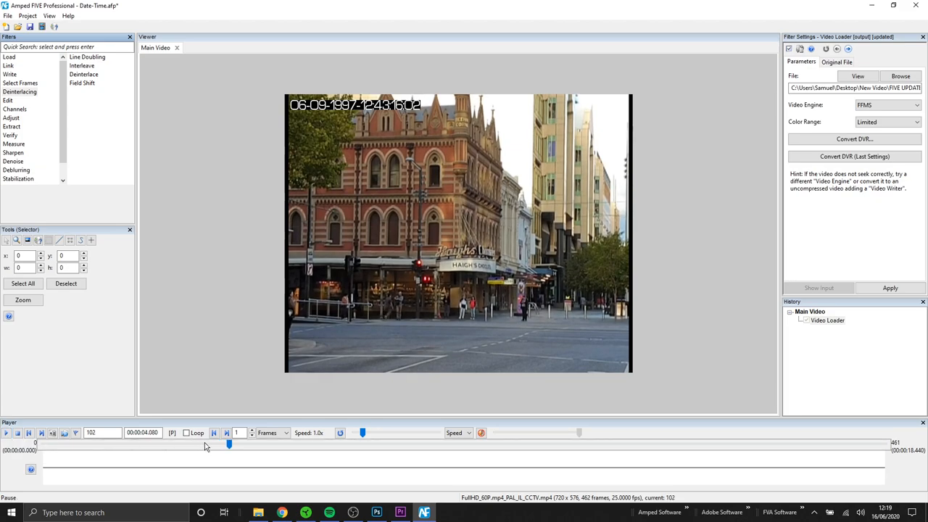
pyautogui.moveTo(92, 226)
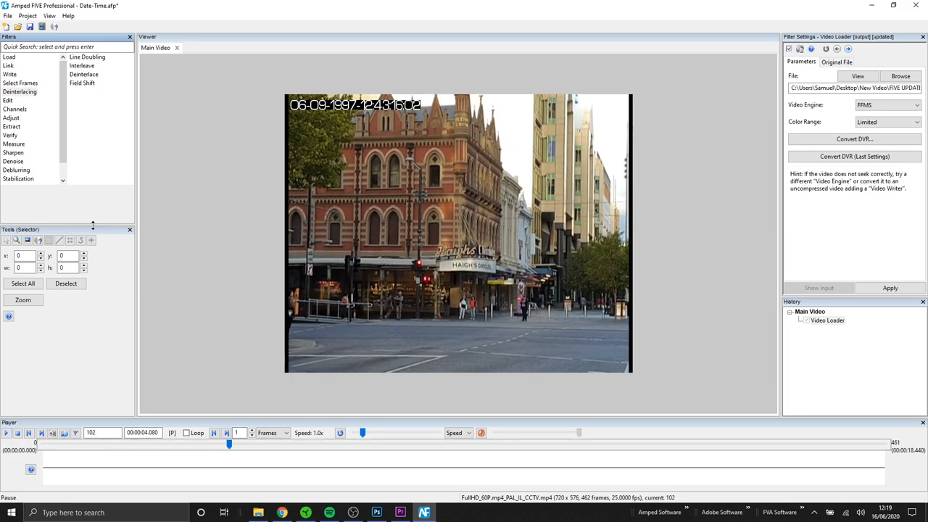
pyautogui.click(84, 74)
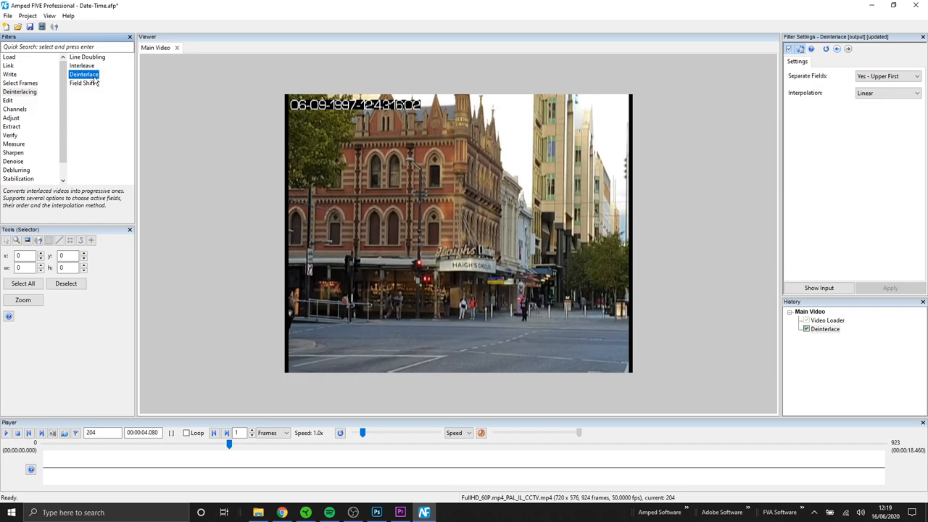
pyautogui.click(8, 101)
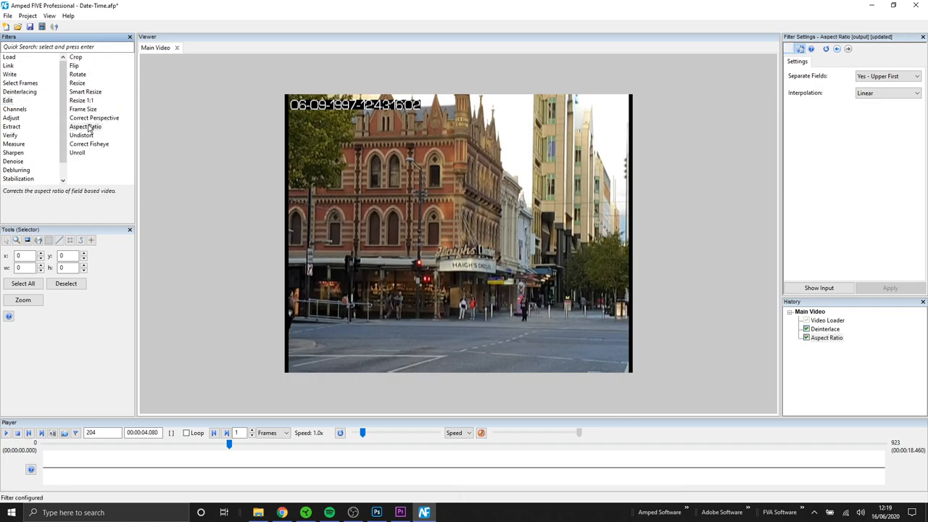
pyautogui.click(75, 56)
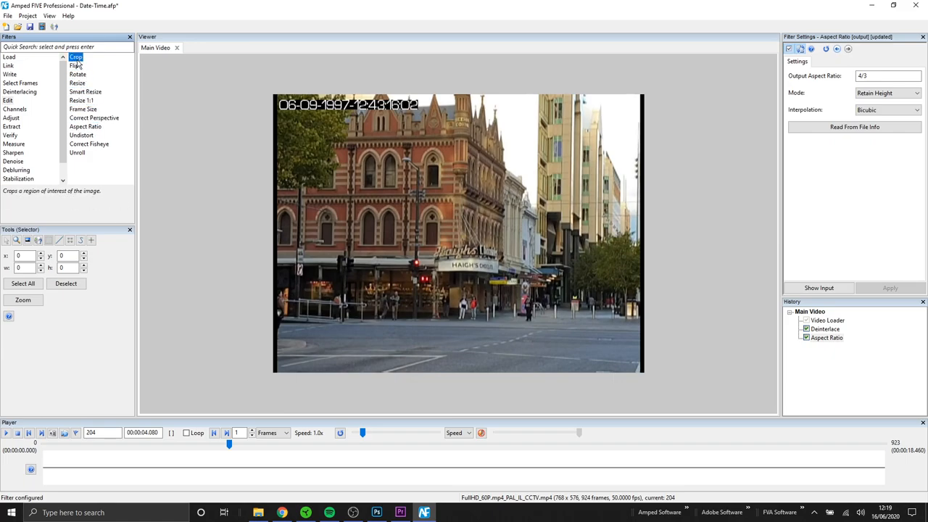
# Crop the street video to a 364×253 region around the shopfront and pedestrians
pyautogui.click(75, 56)
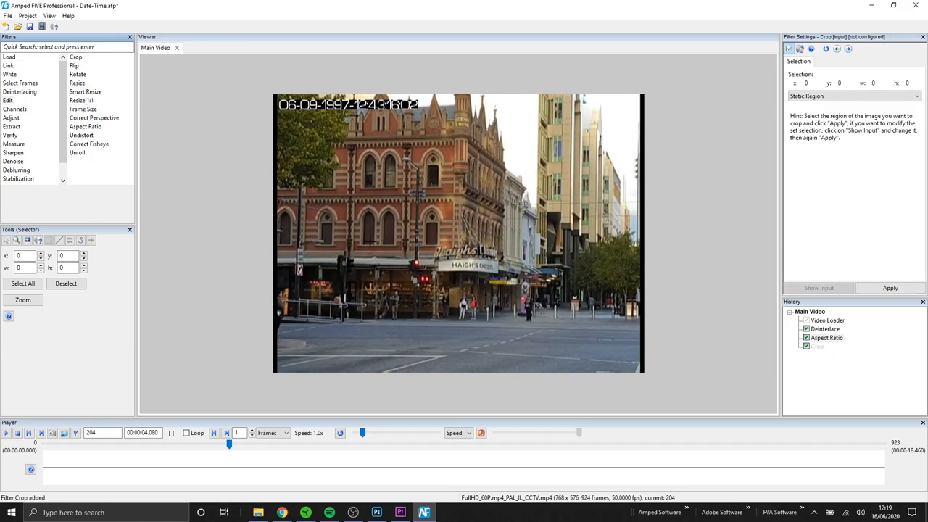
pyautogui.moveTo(387, 236); pyautogui.dragTo(569, 357)
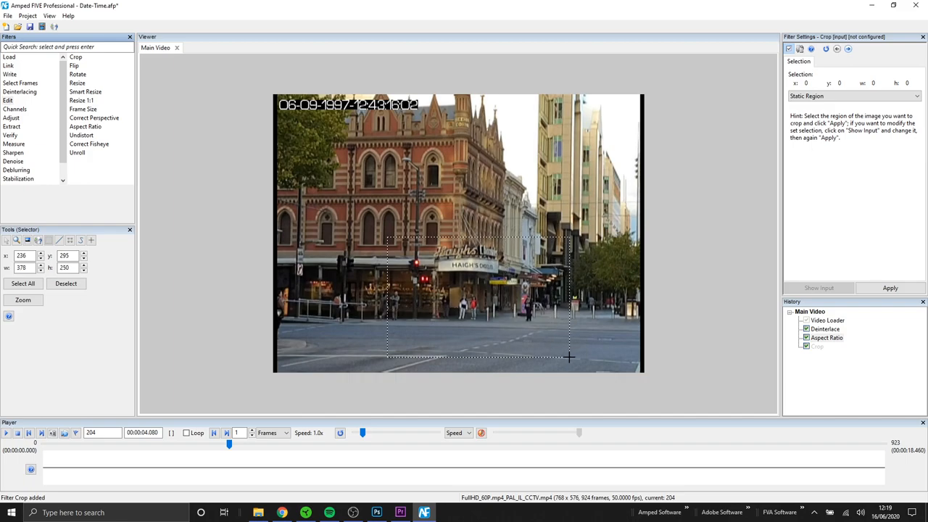
pyautogui.moveTo(570, 357); pyautogui.dragTo(564, 357)
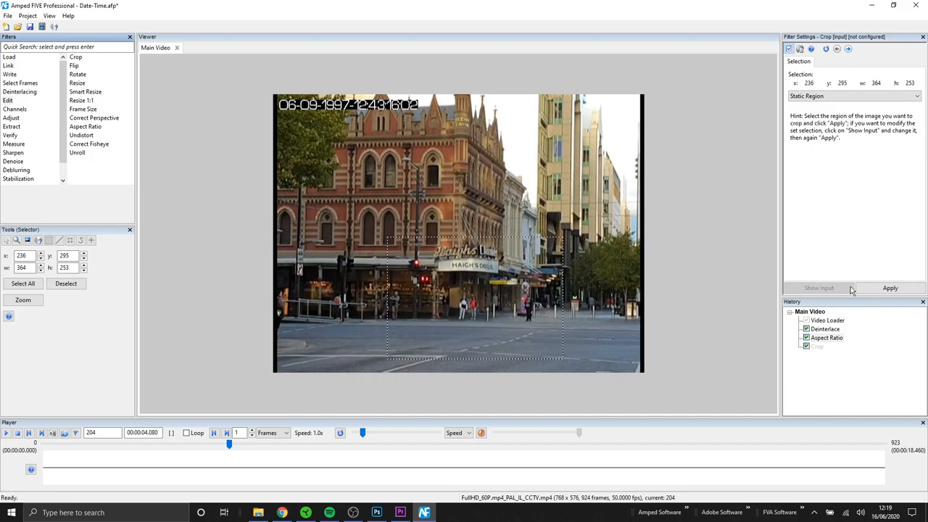
pyautogui.click(890, 288)
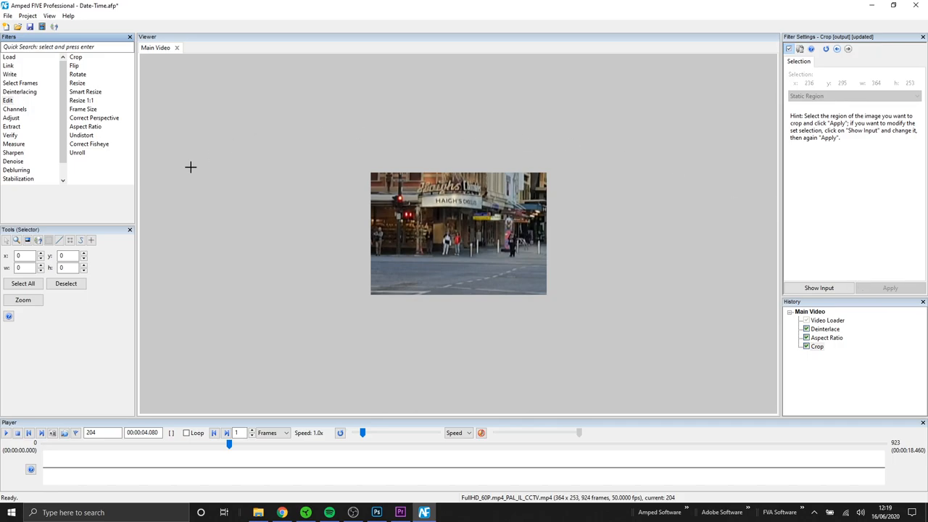
pyautogui.moveTo(117, 176)
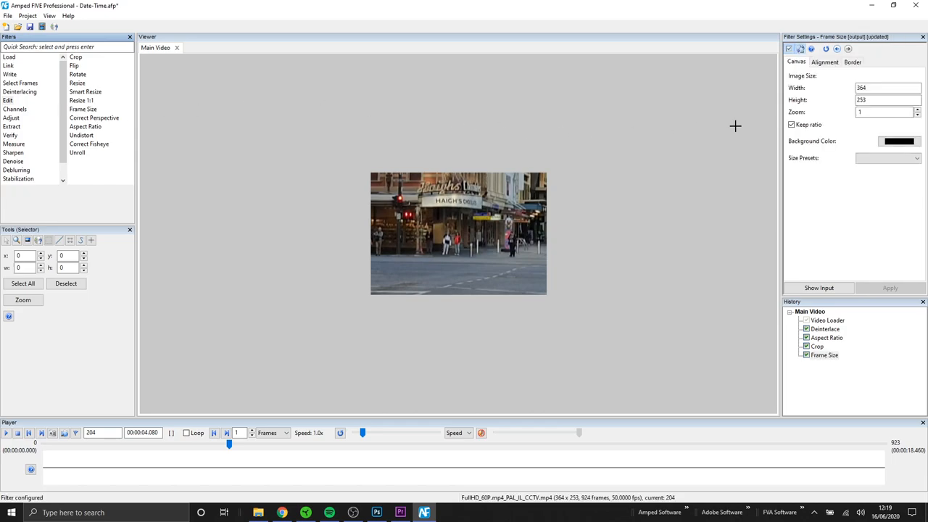
# Enlarge the frame 2x and add a thick orange border around the footage
pyautogui.click(919, 110)
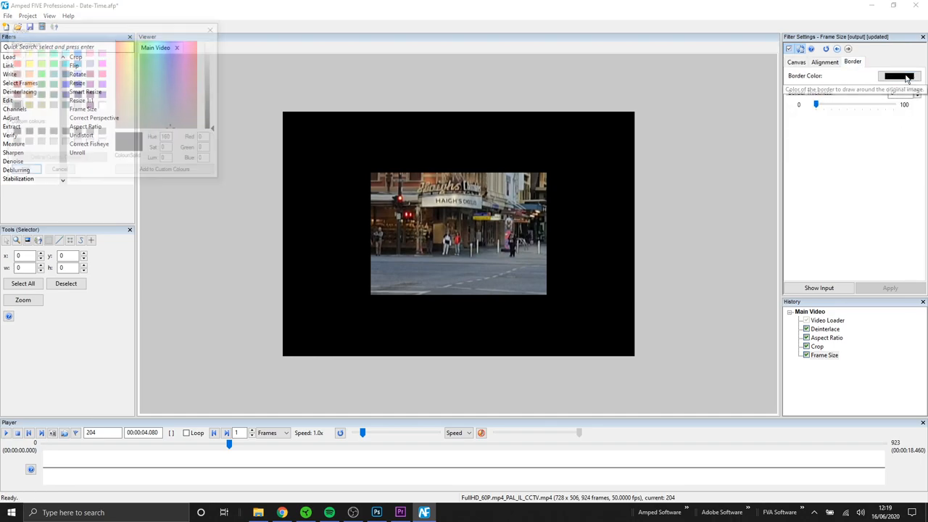
pyautogui.click(899, 75)
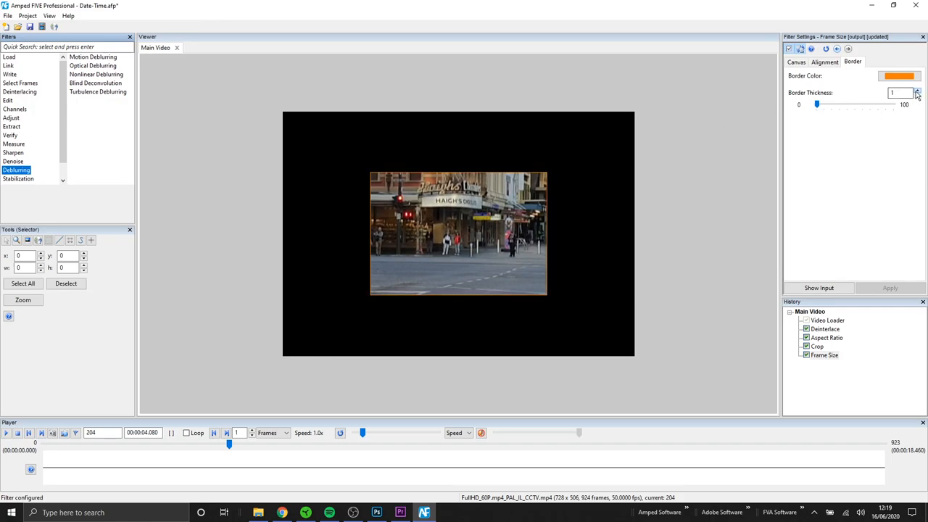
pyautogui.click(797, 62)
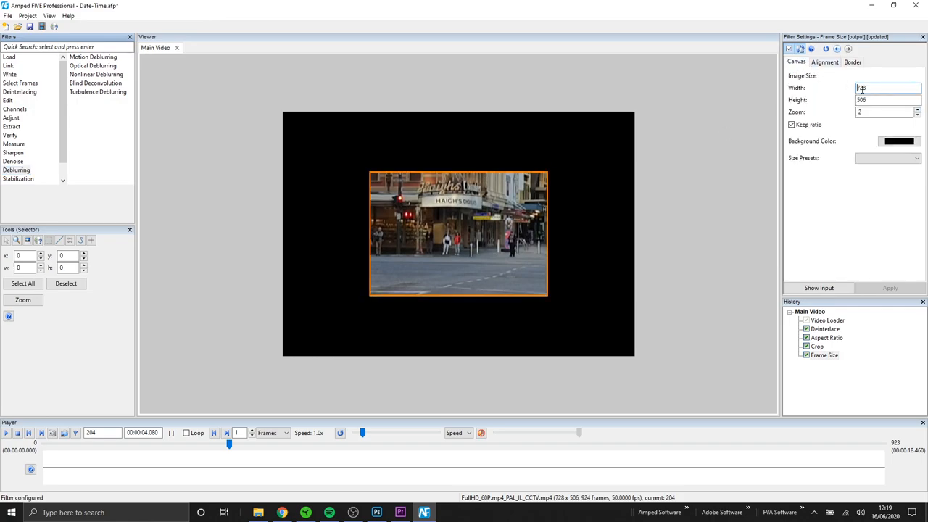
# Recrop the orange-bordered footage to a 403×341 region with a narrow margin
pyautogui.click(826, 61)
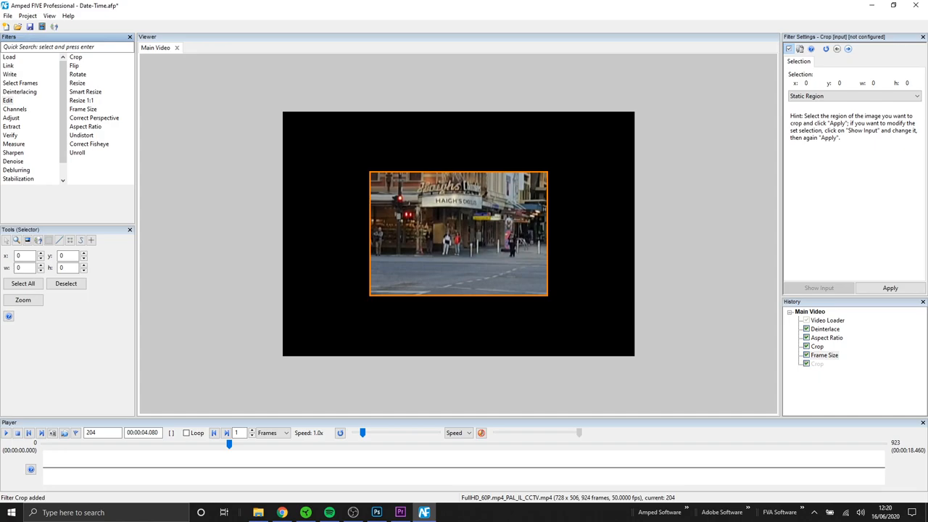
pyautogui.moveTo(362, 168); pyautogui.dragTo(556, 320)
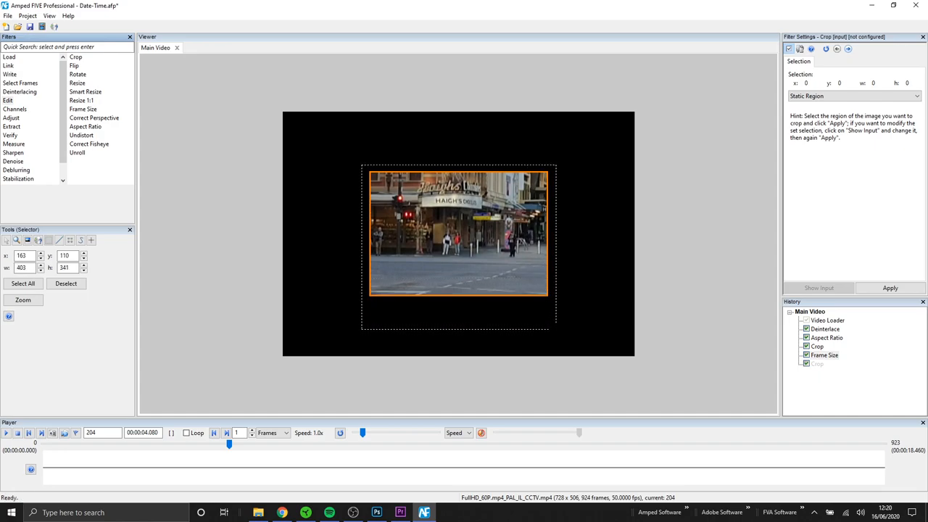
pyautogui.click(890, 288)
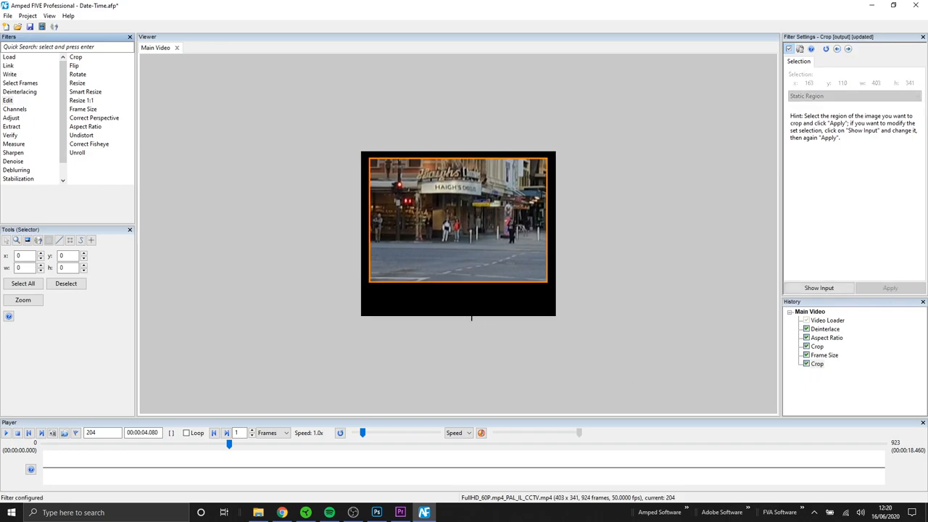
pyautogui.click(828, 320)
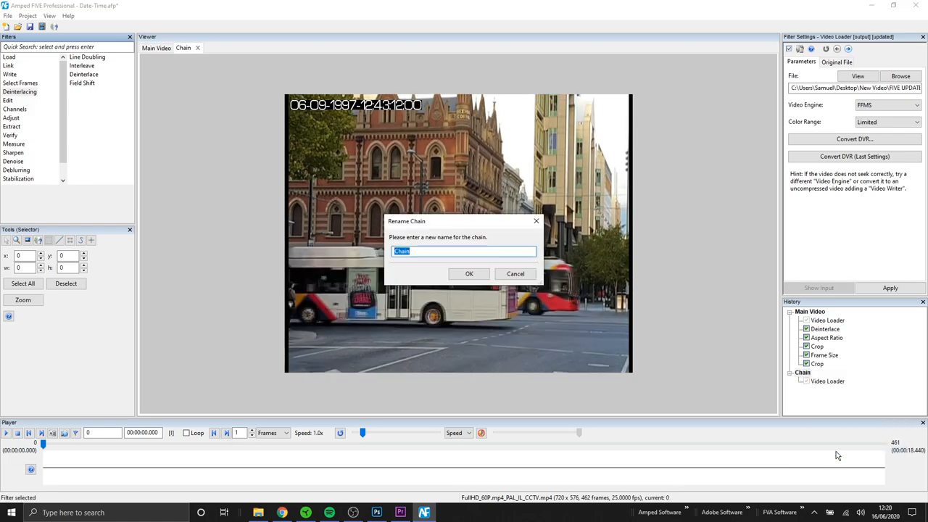
# Rename the new chain to 'Timestamp' and add Deinterlace
pyautogui.write('Timestamp')
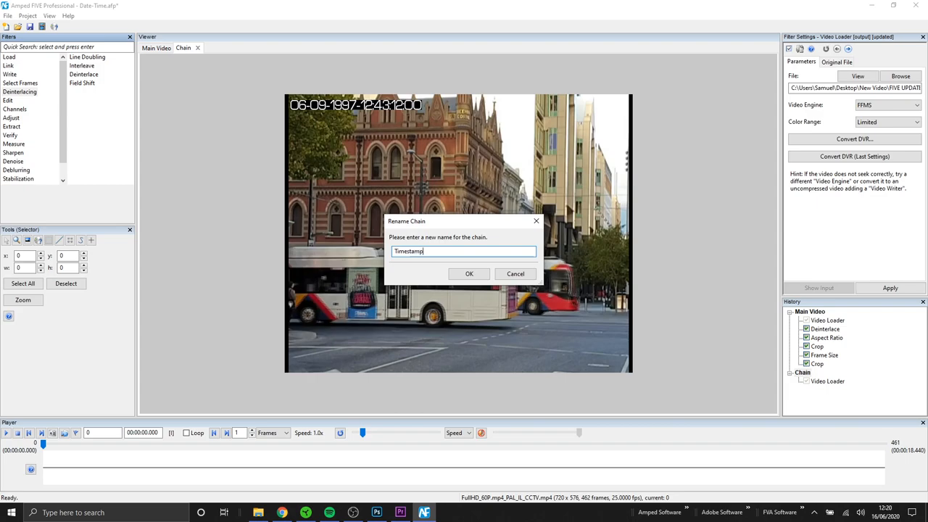
pyautogui.click(469, 273)
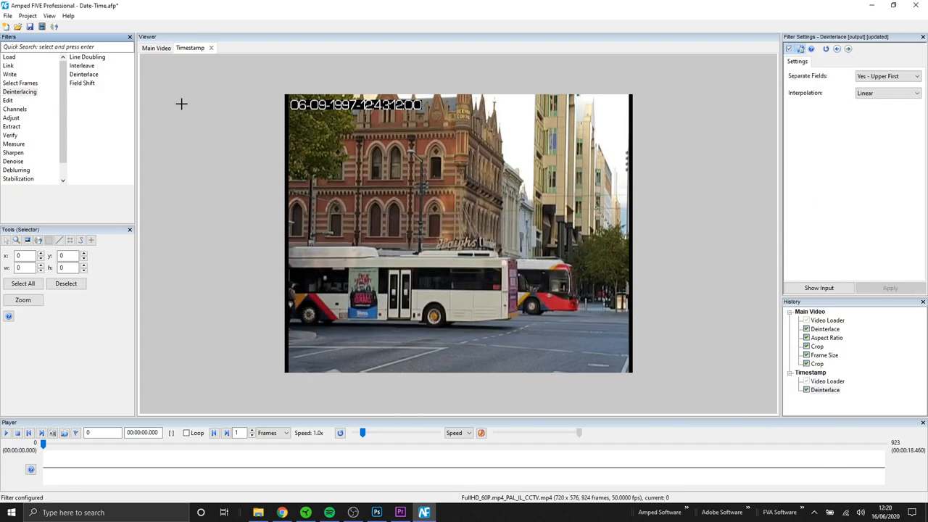
pyautogui.click(15, 109)
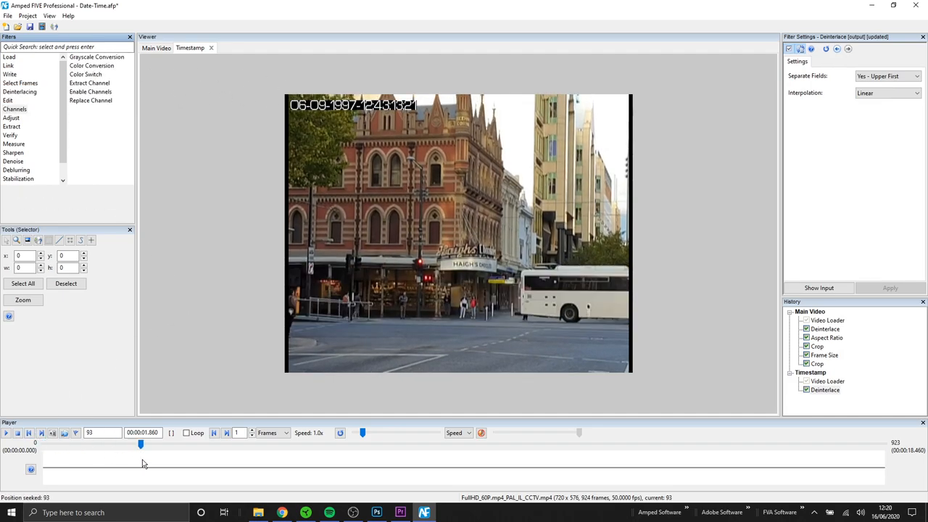
# Crop the Timestamp chain to the 273×27 date-time overlay at top left
pyautogui.moveTo(141, 444); pyautogui.dragTo(211, 443)
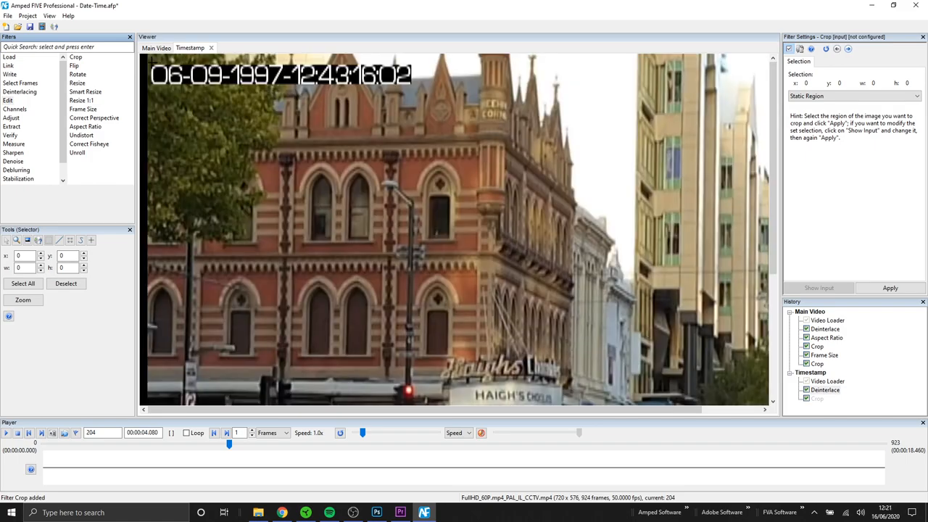
pyautogui.moveTo(150, 61); pyautogui.dragTo(194, 88)
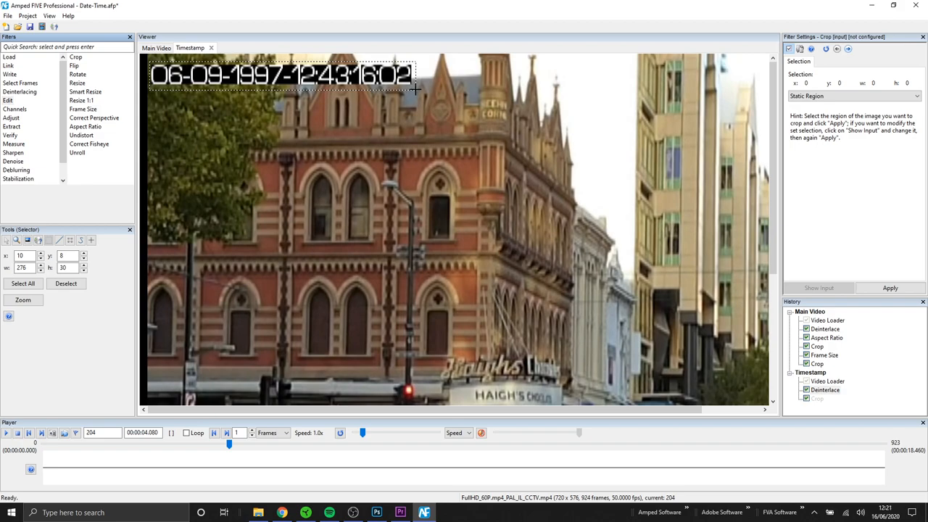
pyautogui.moveTo(416, 89); pyautogui.dragTo(413, 87)
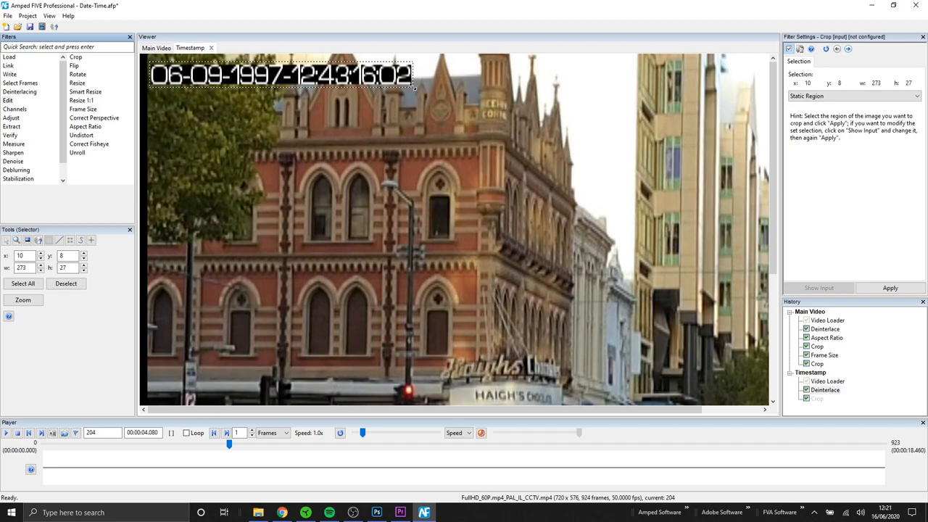
pyautogui.click(890, 288)
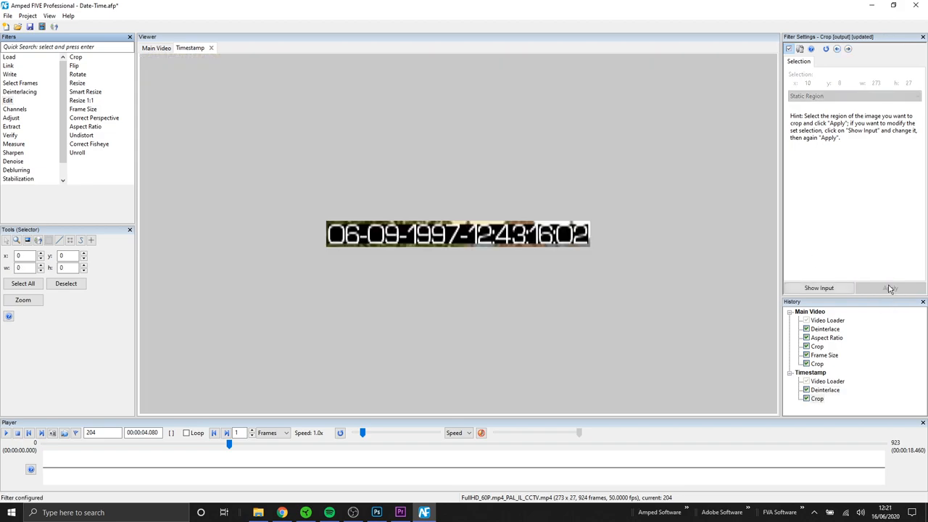
pyautogui.click(817, 364)
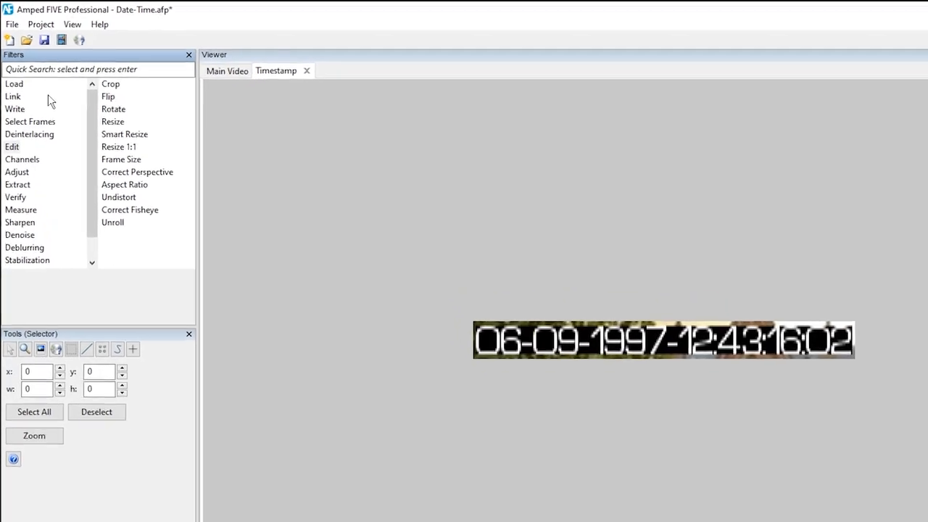
# Add Picture In Picture with Main Video - Crop background and Timestamp - Crop foreground
pyautogui.click(161, 162)
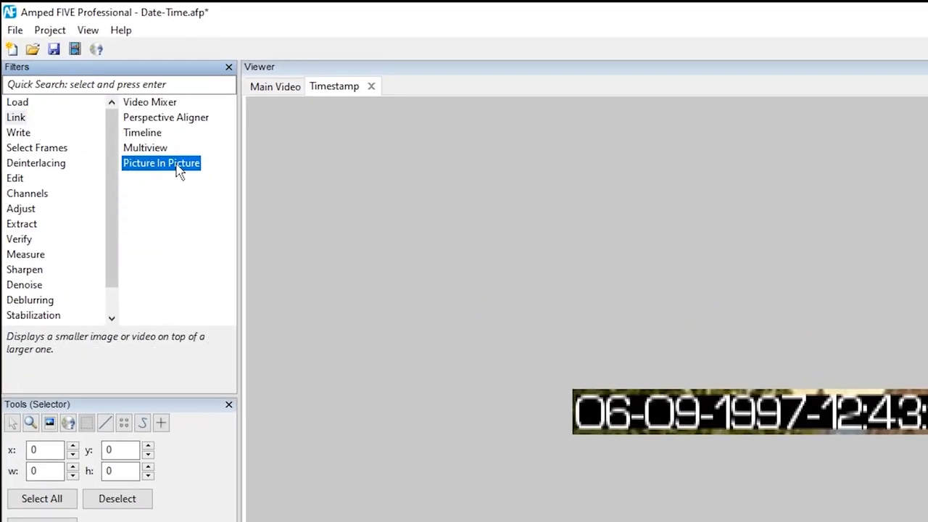
pyautogui.doubleClick(161, 162)
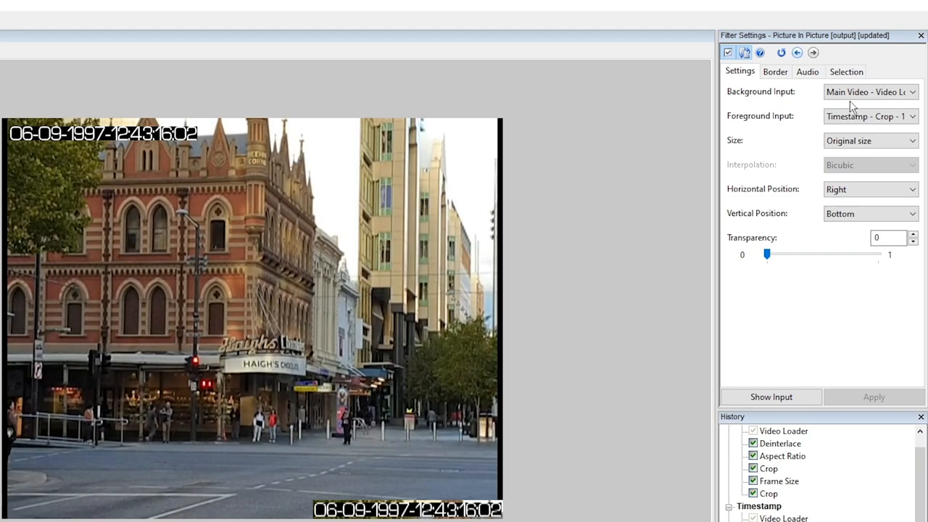
pyautogui.click(870, 91)
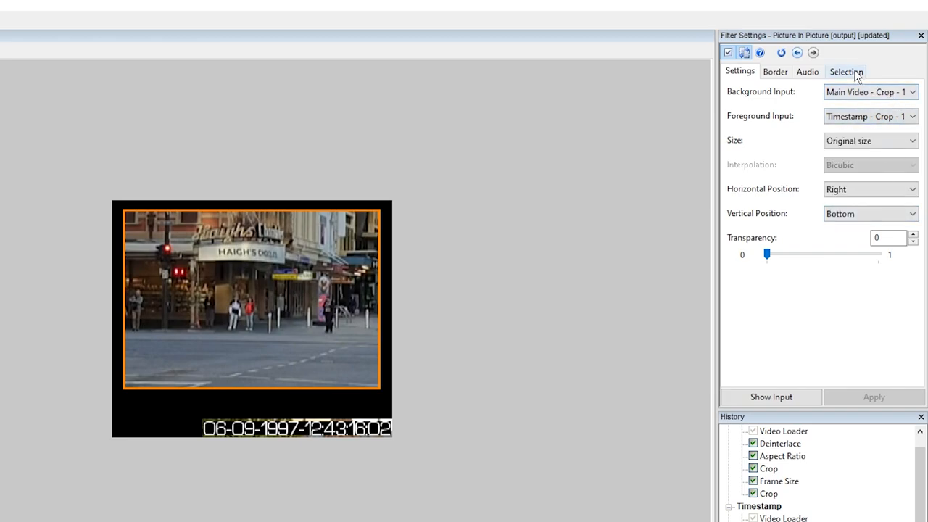
# Mark the timestamp area below the footage and center the inset horizontally
pyautogui.click(846, 71)
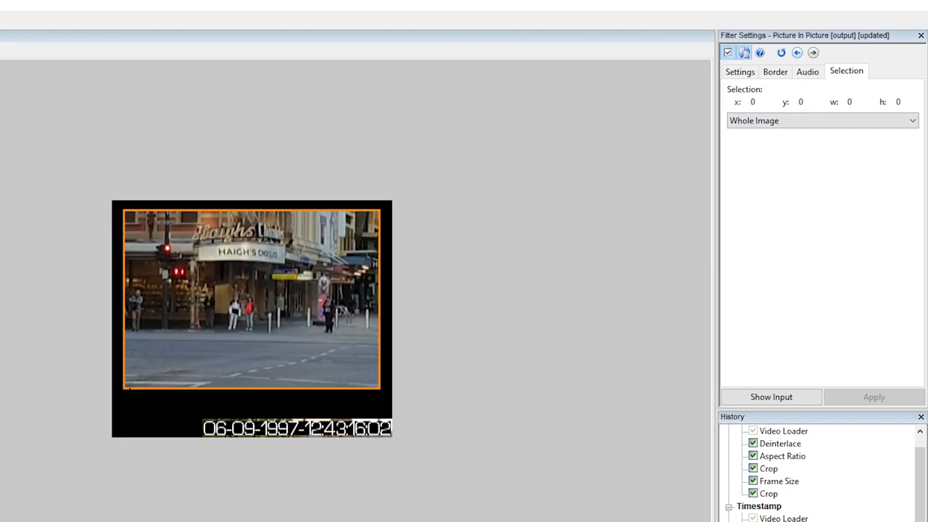
pyautogui.moveTo(133, 394); pyautogui.dragTo(346, 422)
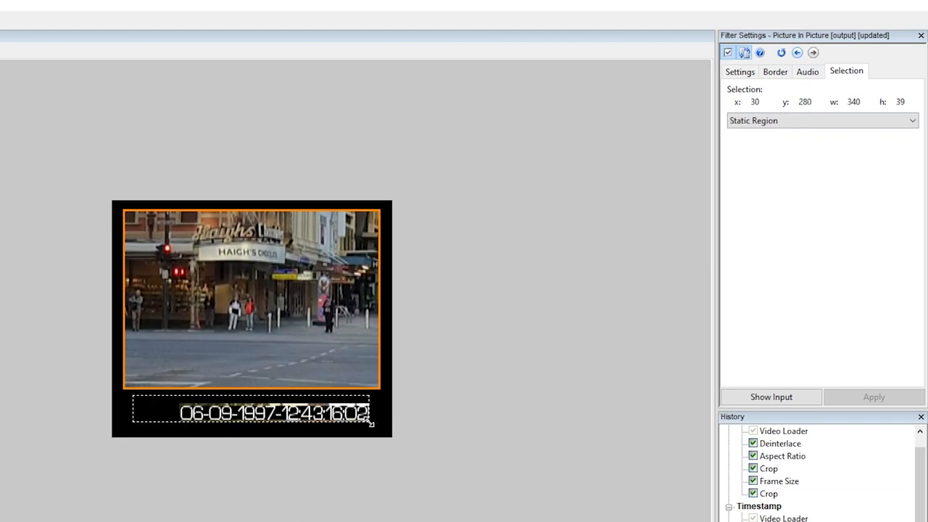
pyautogui.click(739, 71)
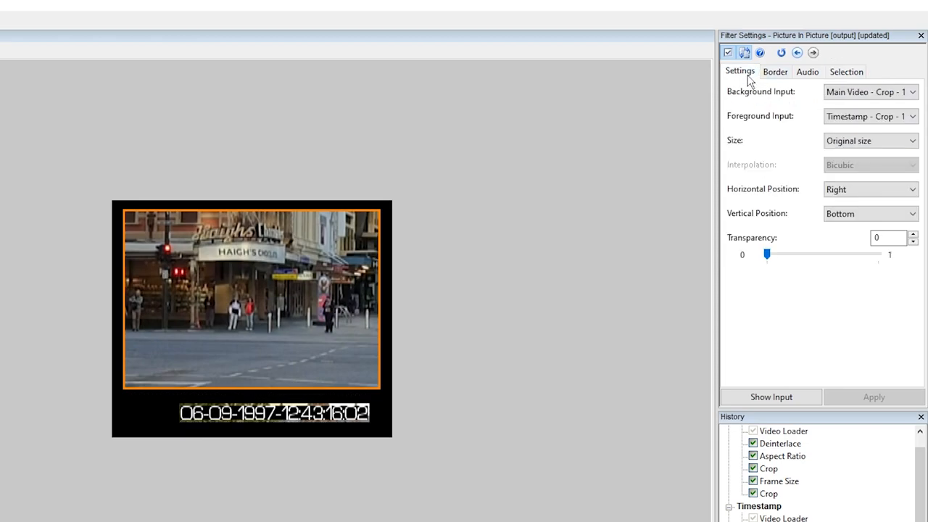
pyautogui.click(870, 189)
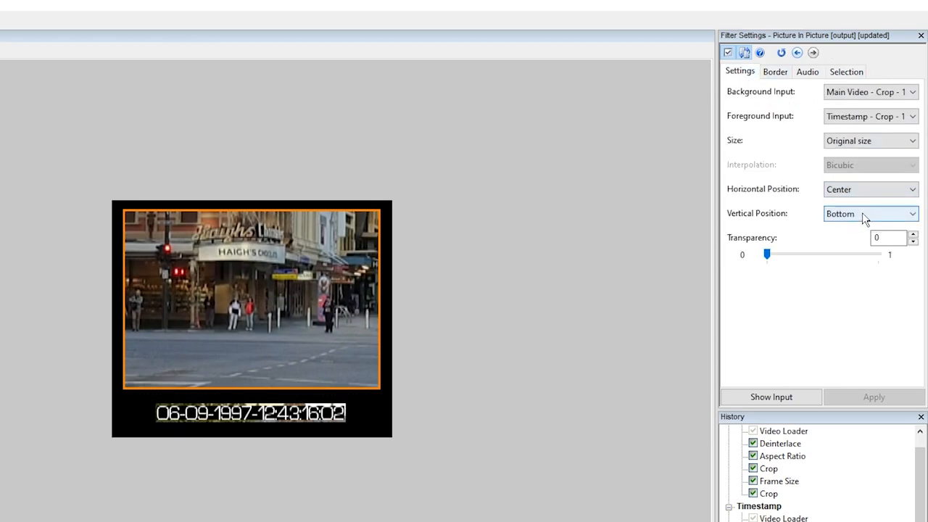
pyautogui.click(870, 213)
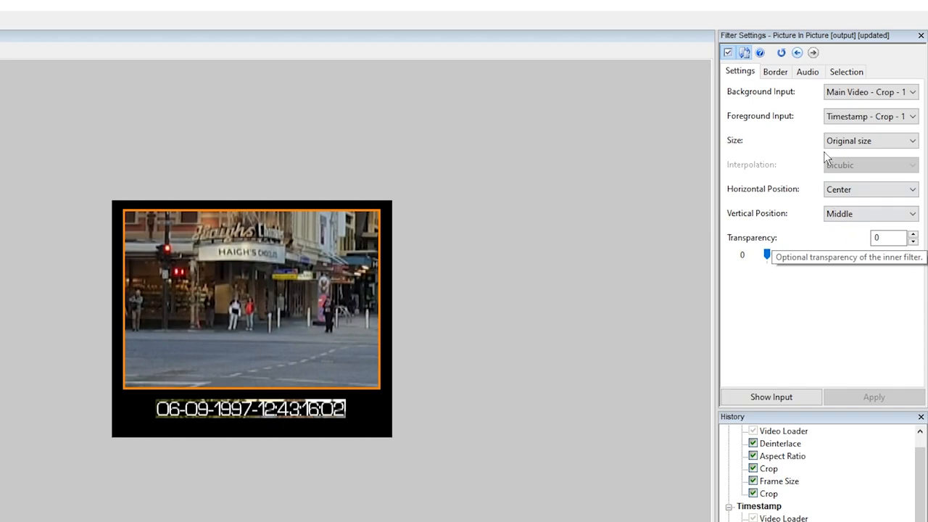
# Give the timestamp inset a 3-pixel orange border and play the combined video
pyautogui.click(775, 71)
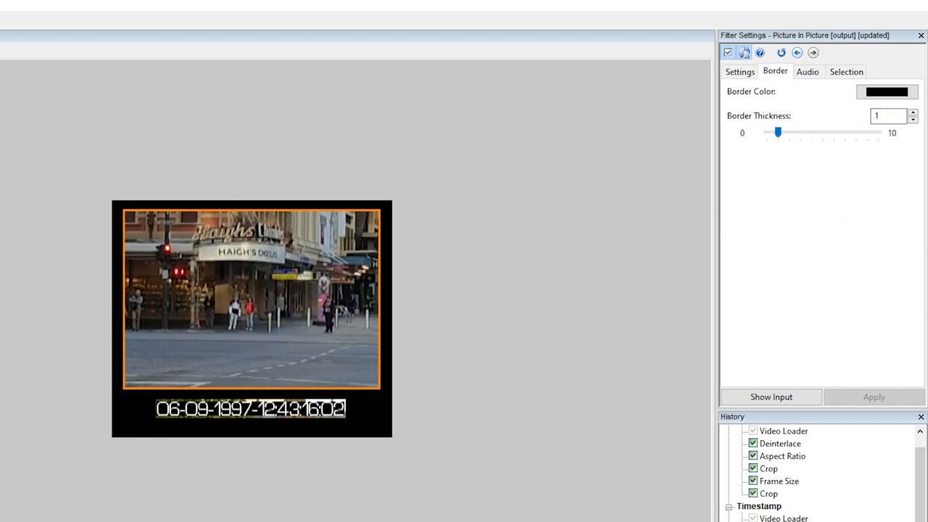
pyautogui.click(887, 91)
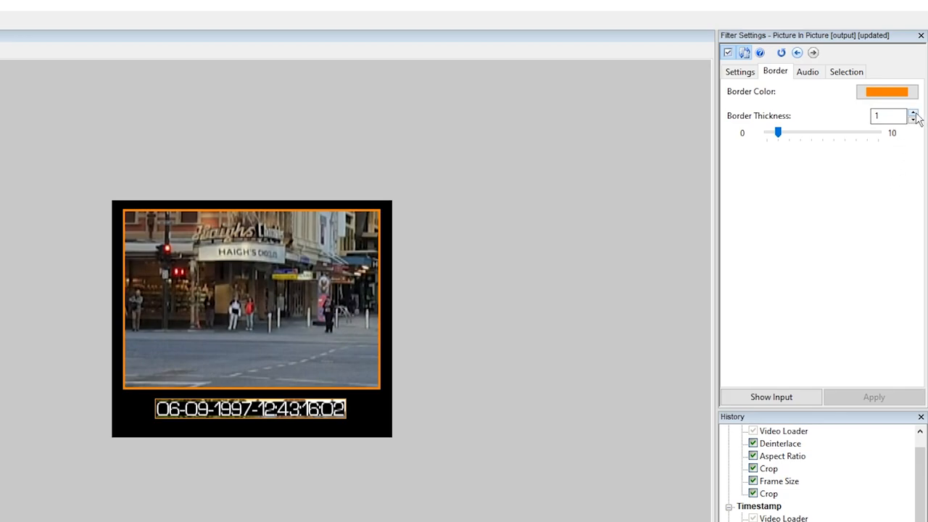
pyautogui.click(913, 113)
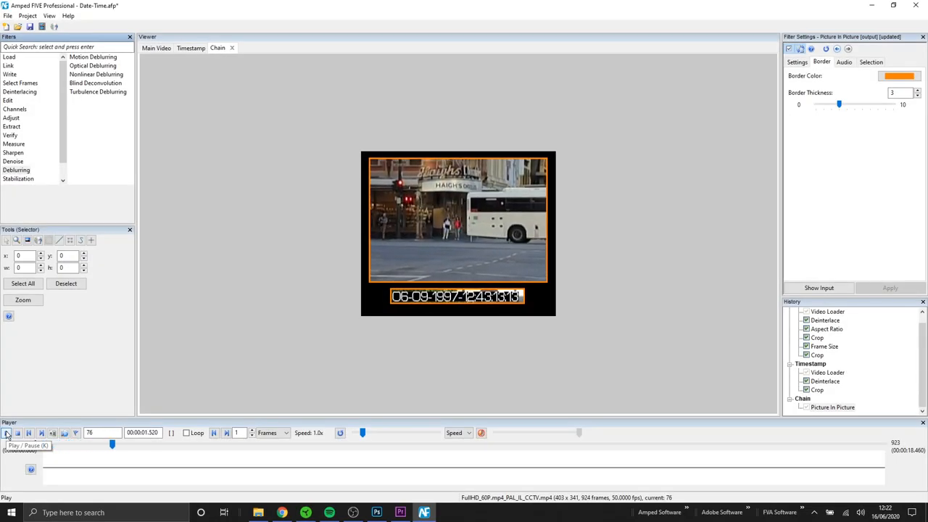
pyautogui.click(6, 433)
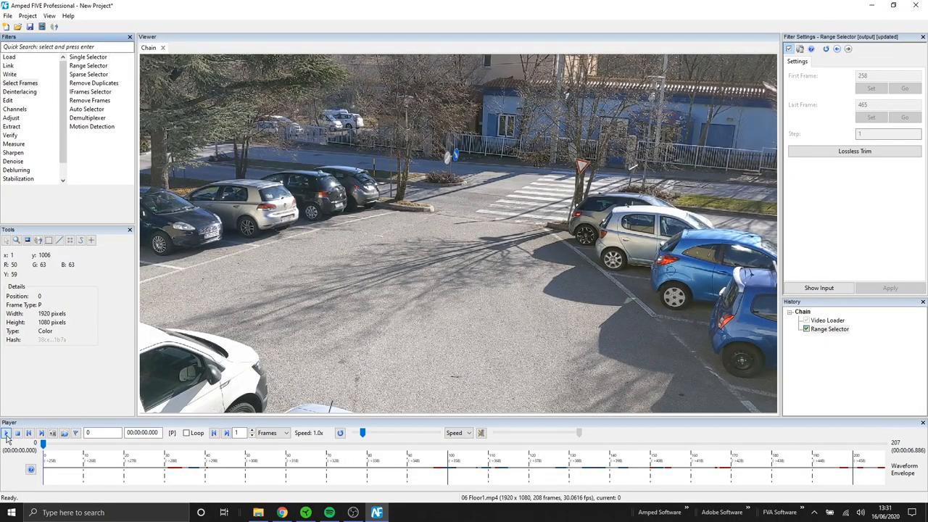
# Play the parking-lot clip trimmed to frames 258–465, then toggle playback
pyautogui.click(6, 433)
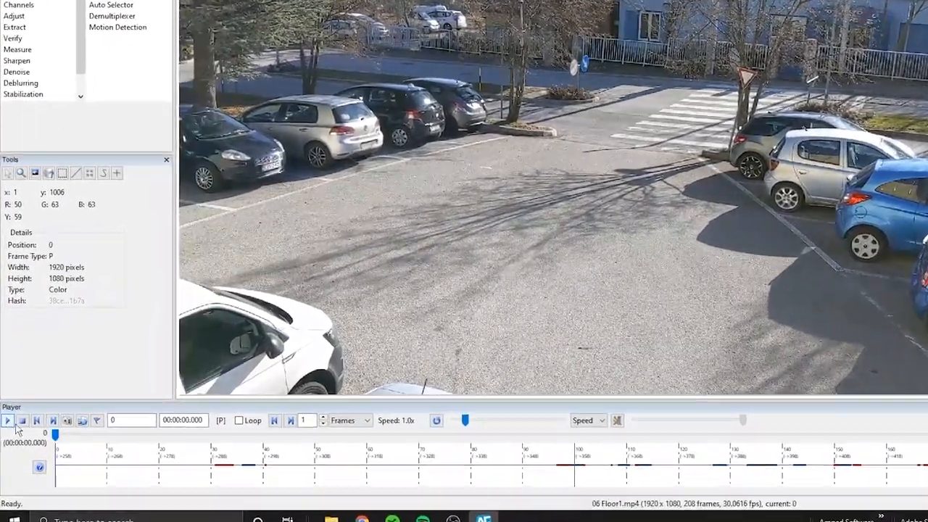
pyautogui.click(65, 62)
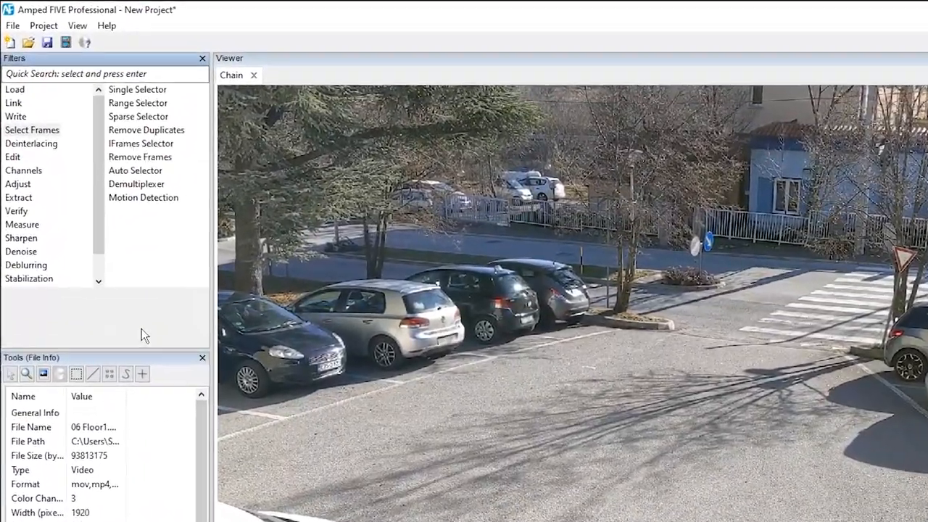
# Add a Convert Frame Rate filter set to 25 fps after the Range Selector
pyautogui.click(32, 129)
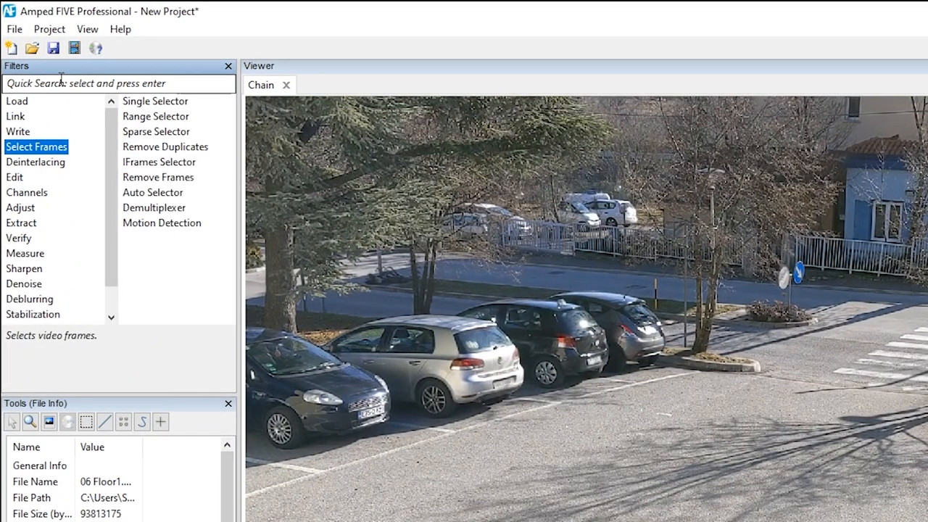
pyautogui.write('con')
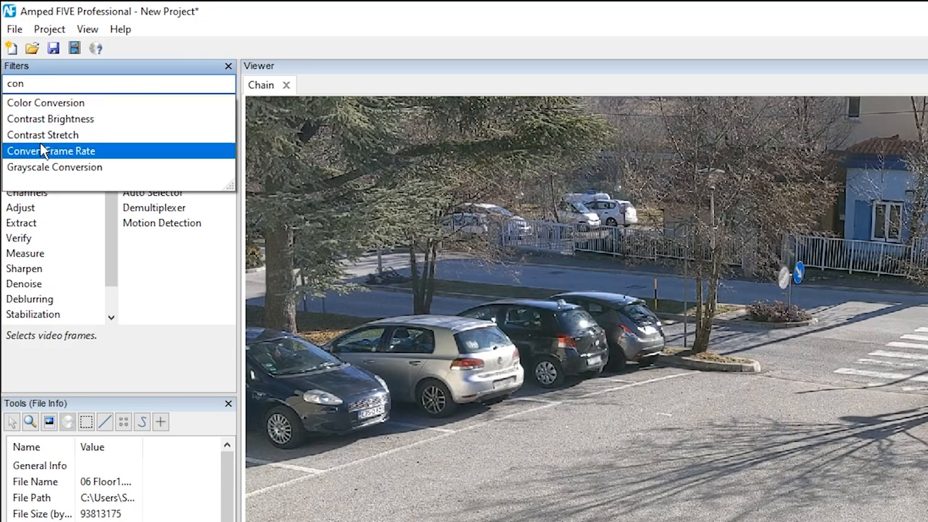
pyautogui.doubleClick(51, 151)
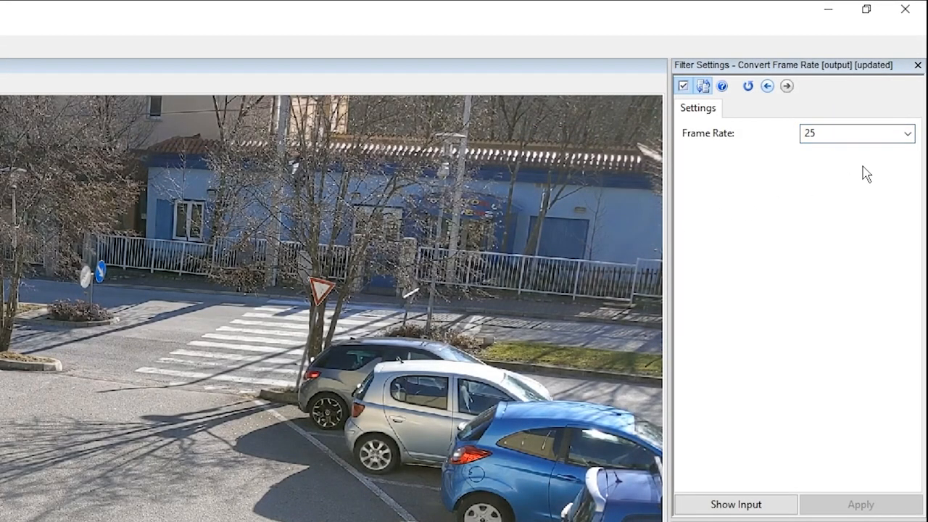
pyautogui.click(908, 133)
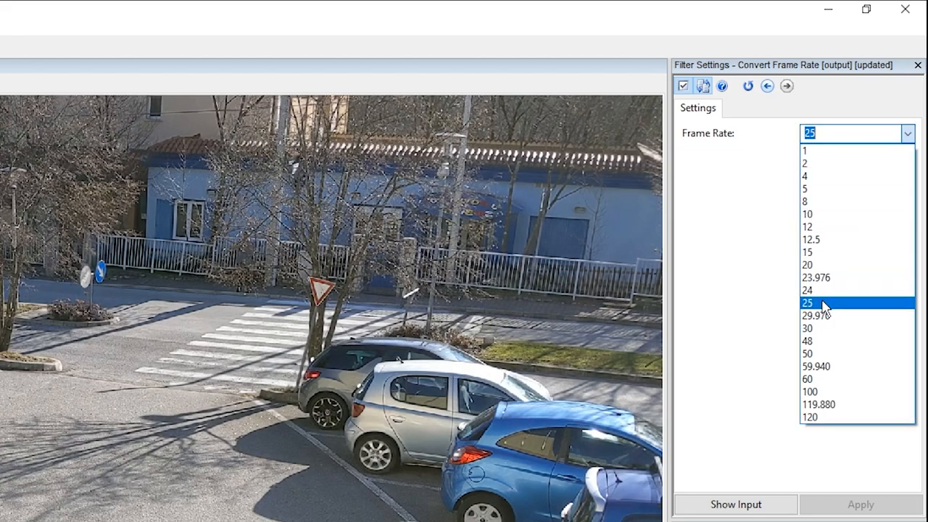
pyautogui.click(808, 303)
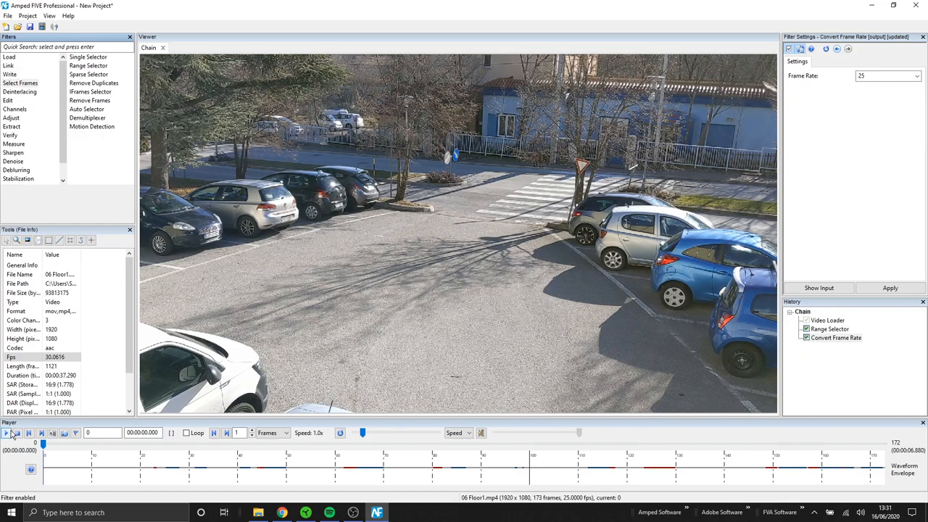
# Play back the converted 25 fps parking-lot clip to review it
pyautogui.click(6, 433)
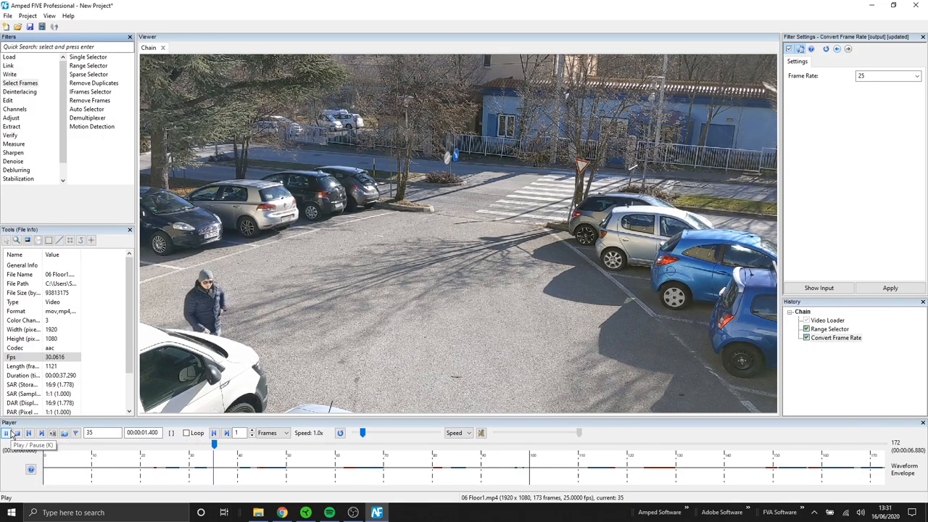
pyautogui.click(7, 433)
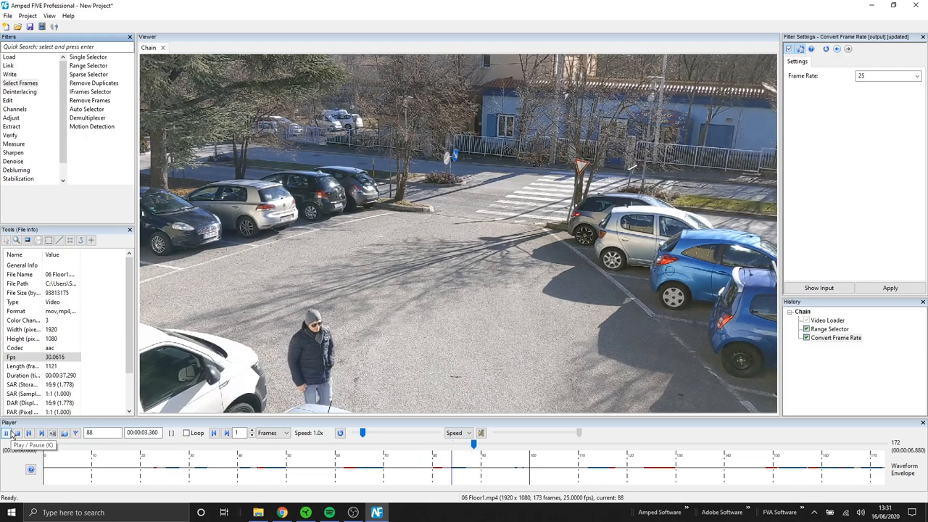
pyautogui.click(7, 433)
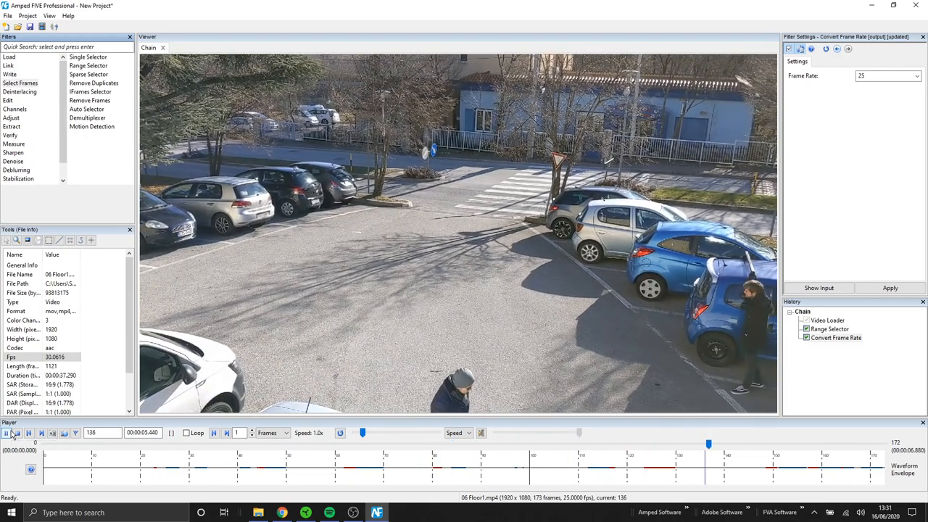
pyautogui.click(5, 433)
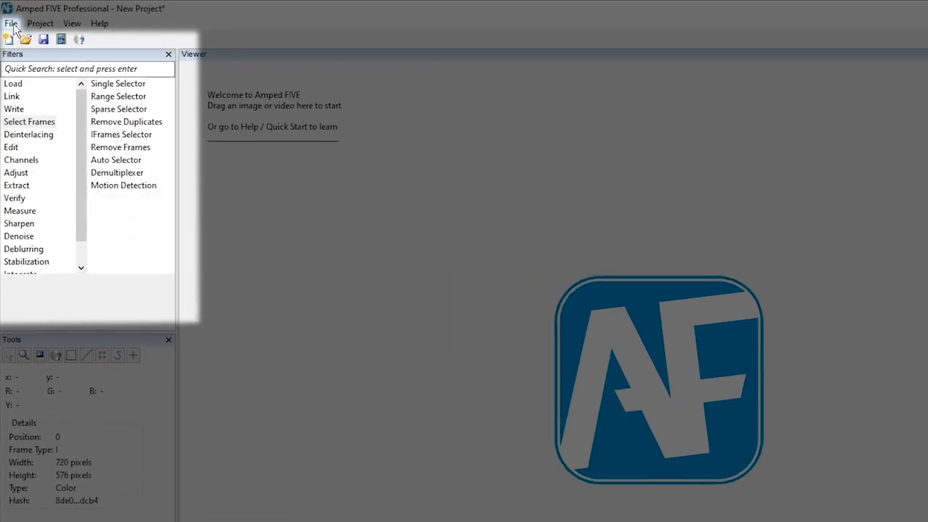
# Run Convert DVR with 'Copy Stream if possible, or else Transcode', then browse for files
pyautogui.click(11, 23)
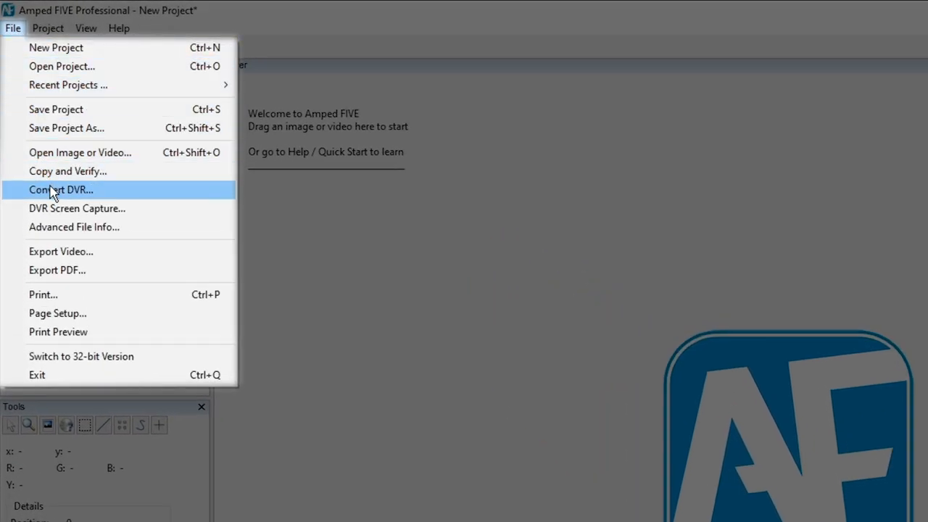
pyautogui.click(60, 189)
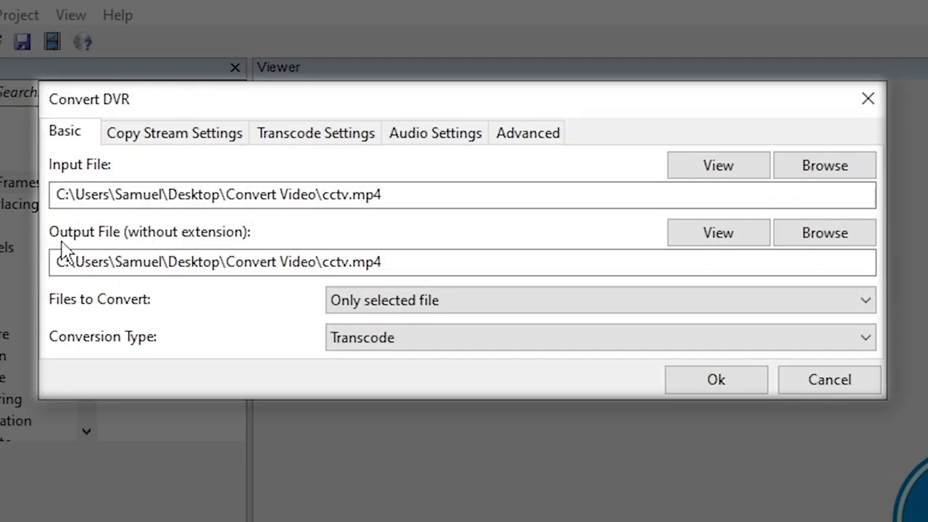
pyautogui.moveTo(263, 252)
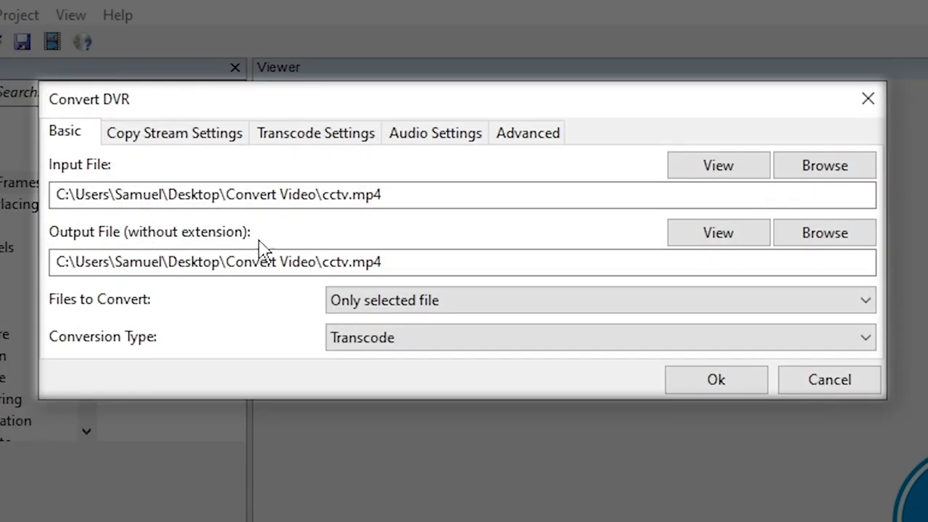
pyautogui.click(594, 338)
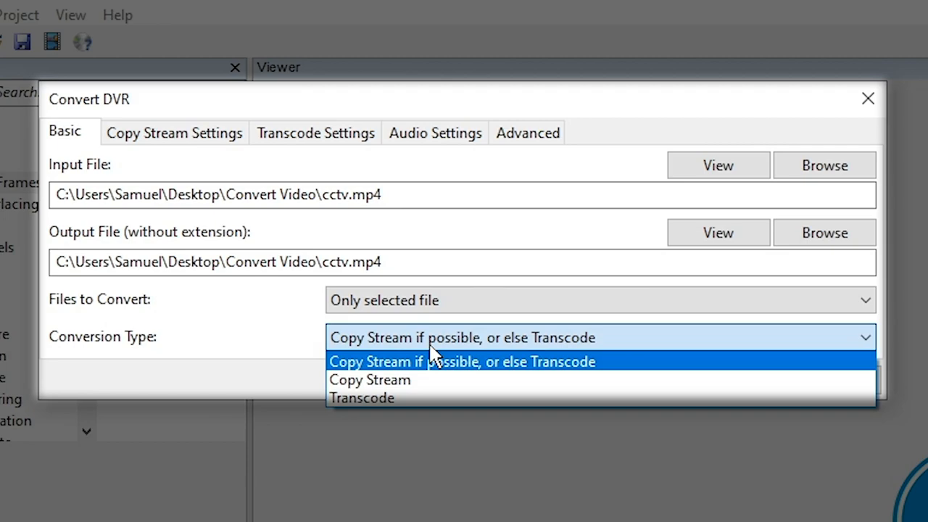
pyautogui.click(462, 361)
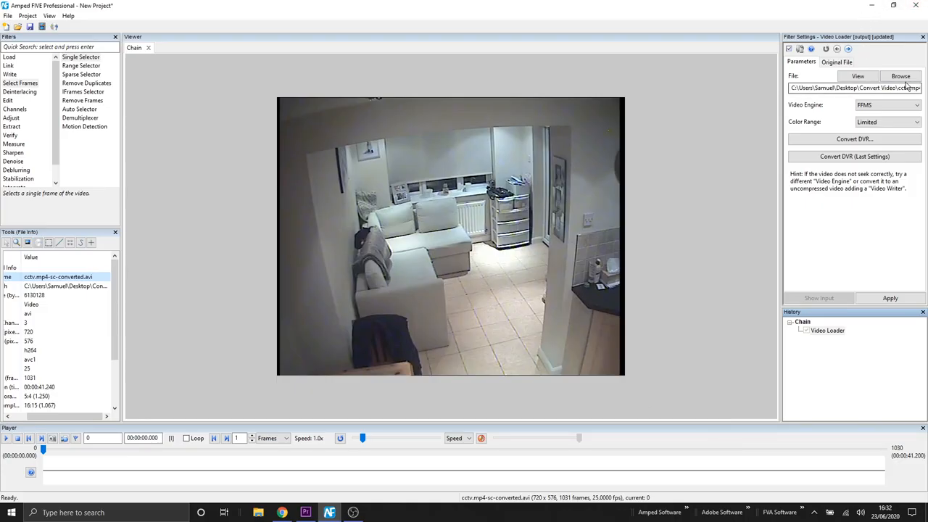
pyautogui.click(900, 75)
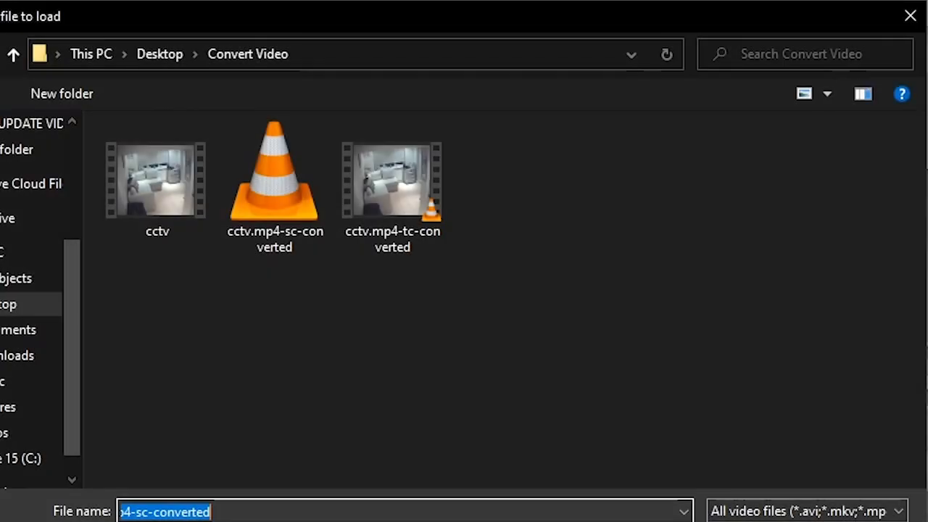